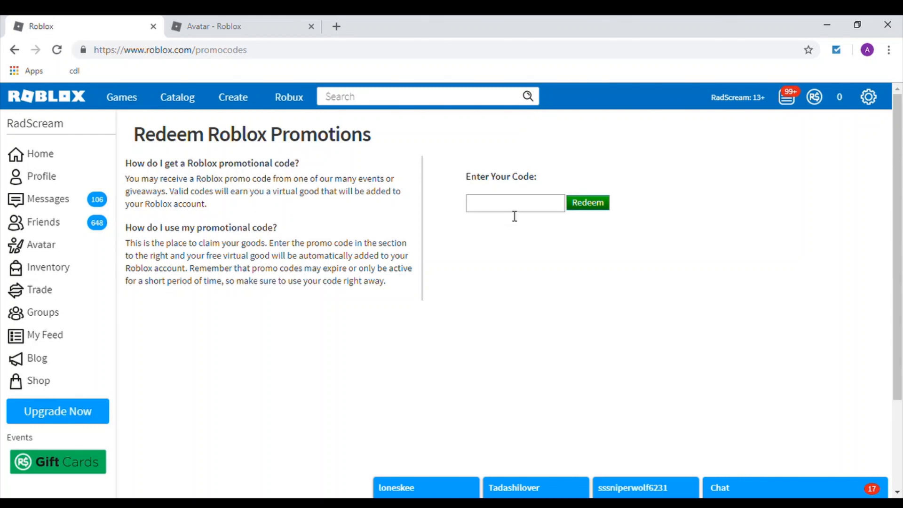
- Enter the promo code HAPPY2019ROBLOX in the code field
click(515, 204)
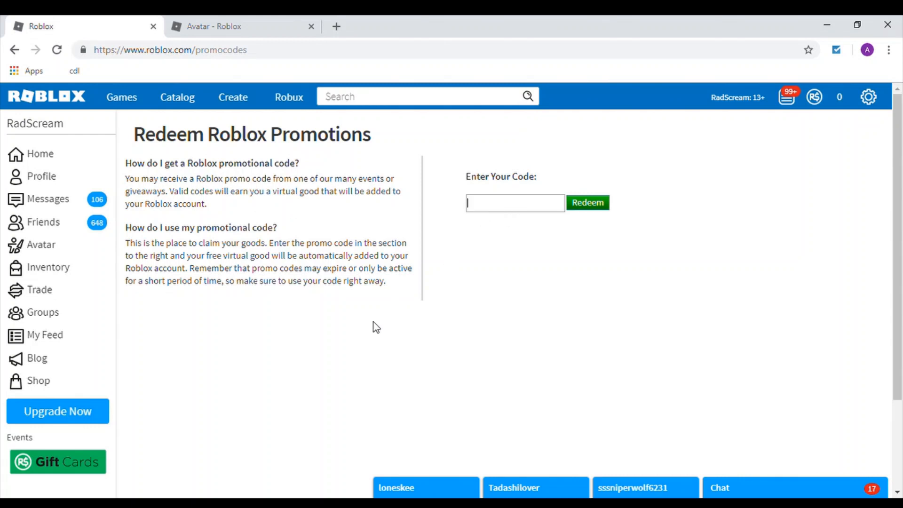
text(*HAPPY2019ROBLOX*)
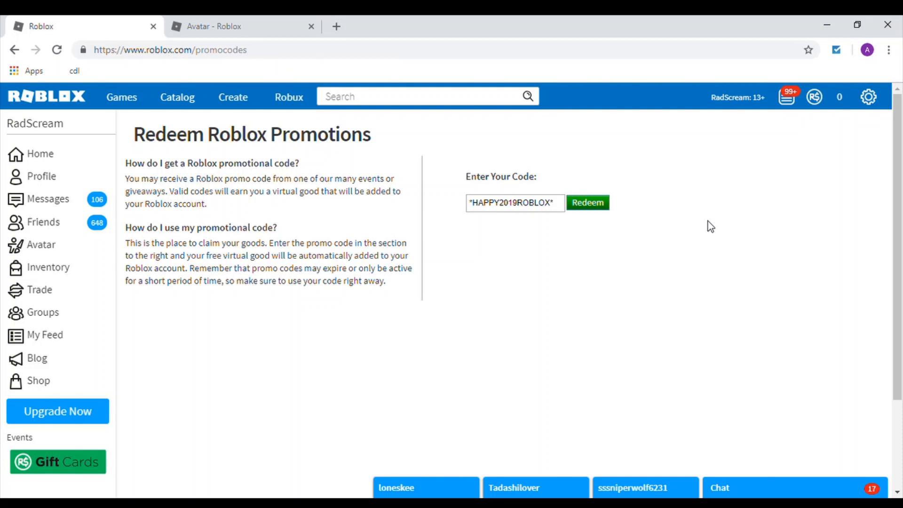
mouse_move(588, 203)
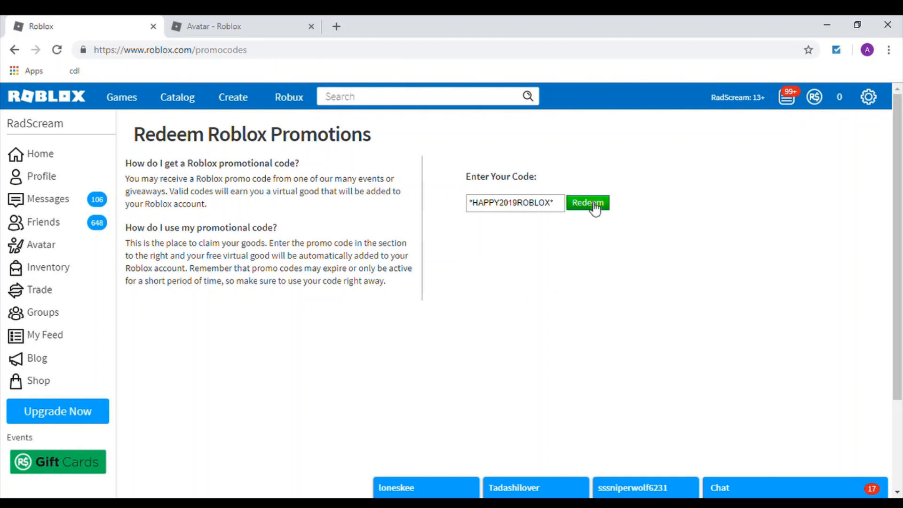
- Redeem the code, then switch to the avatar editor to view the item
click(587, 202)
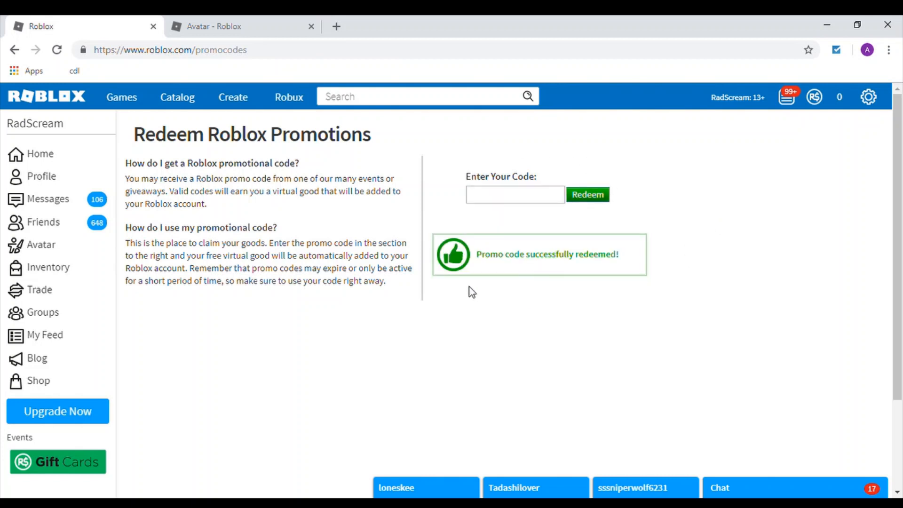
mouse_move(558, 289)
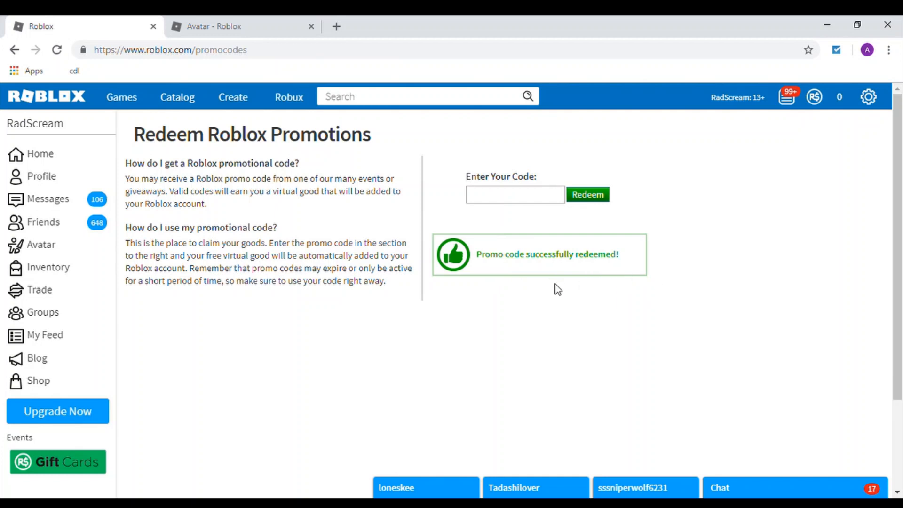
mouse_move(338, 437)
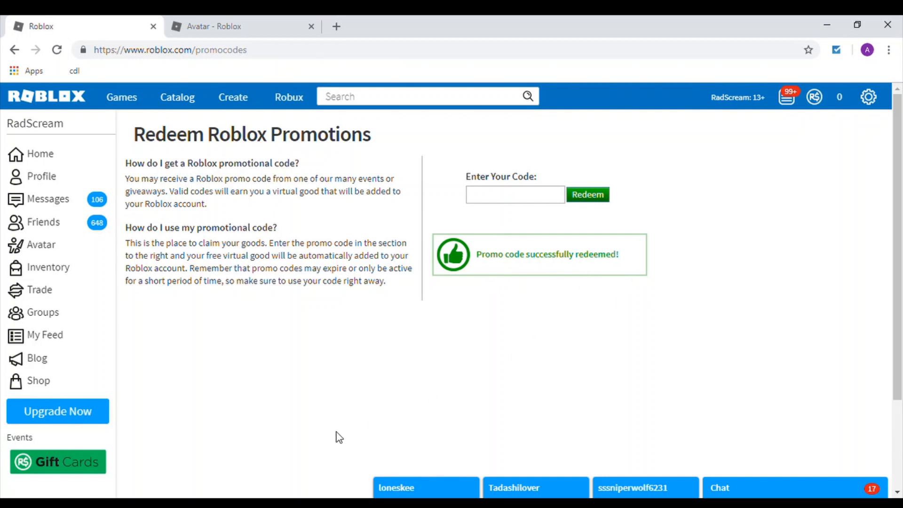
mouse_move(433, 266)
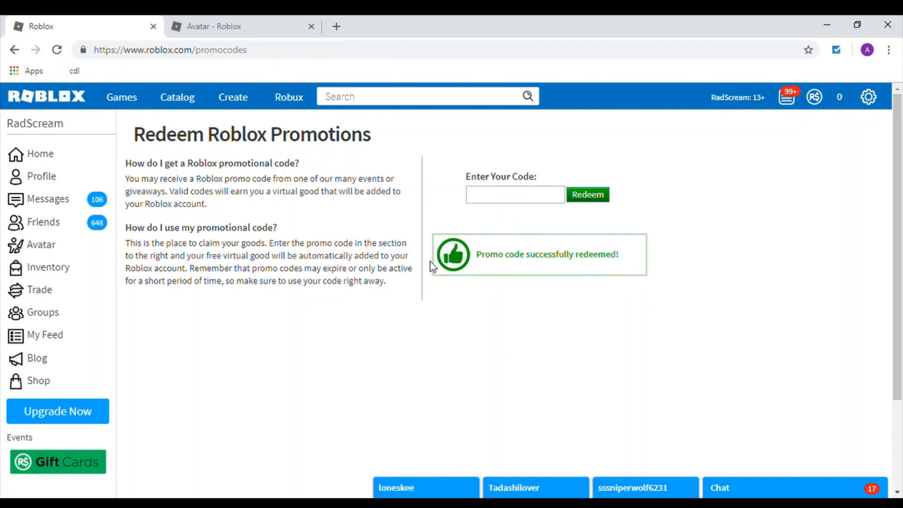
click(231, 26)
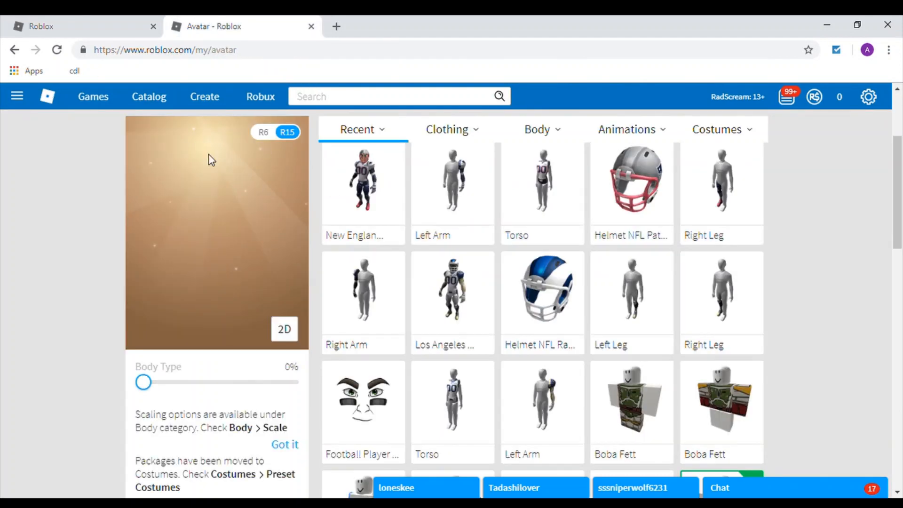